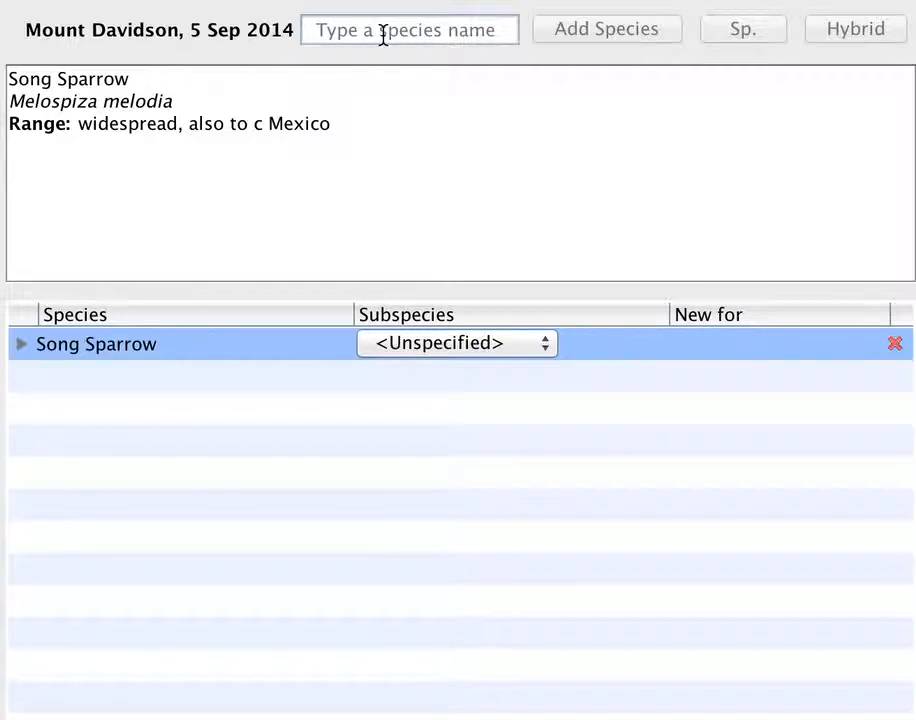
Add Dark-eyed Junco (deju) below Song Sparrow and record a count of 14.
text(deju)
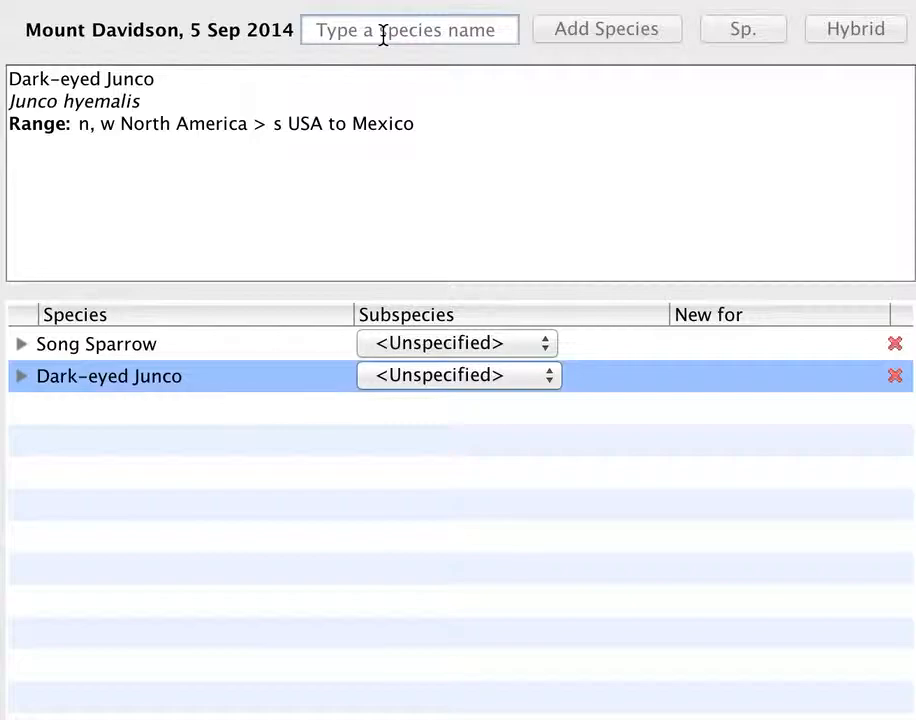
click(20, 376)
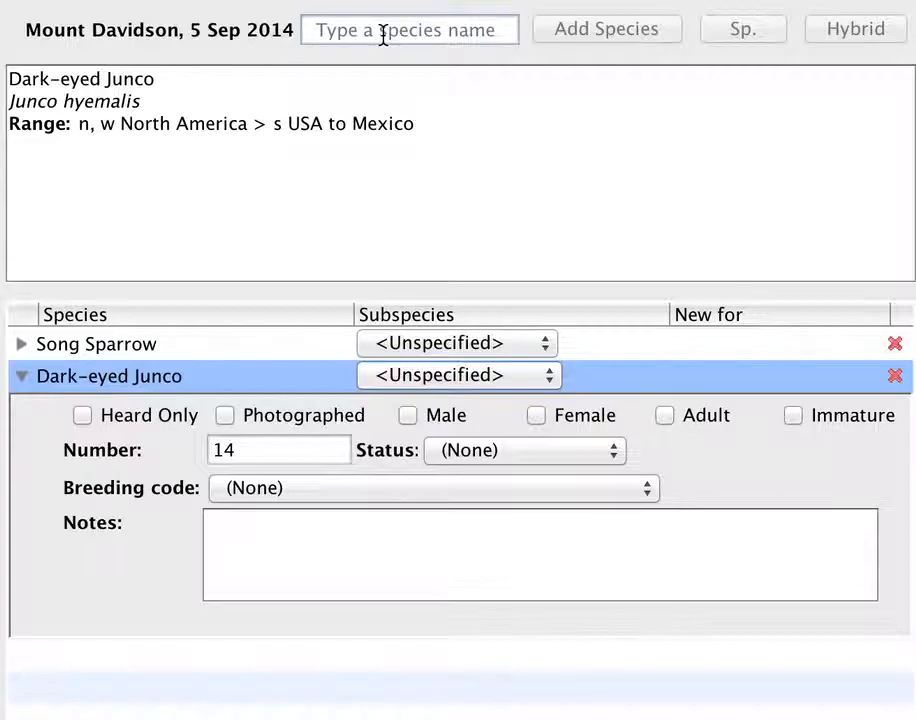
Add Hairy Woodpecker (hawo), count 2, breeding code N, and start a note 'At a nes'.
text(hawo)
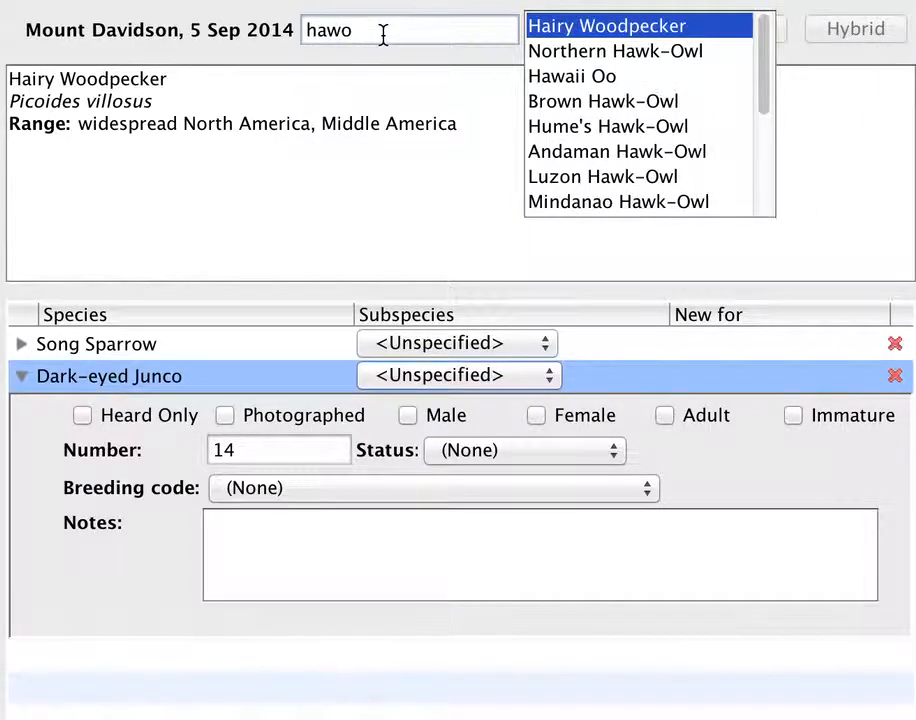
click(604, 28)
text(2)
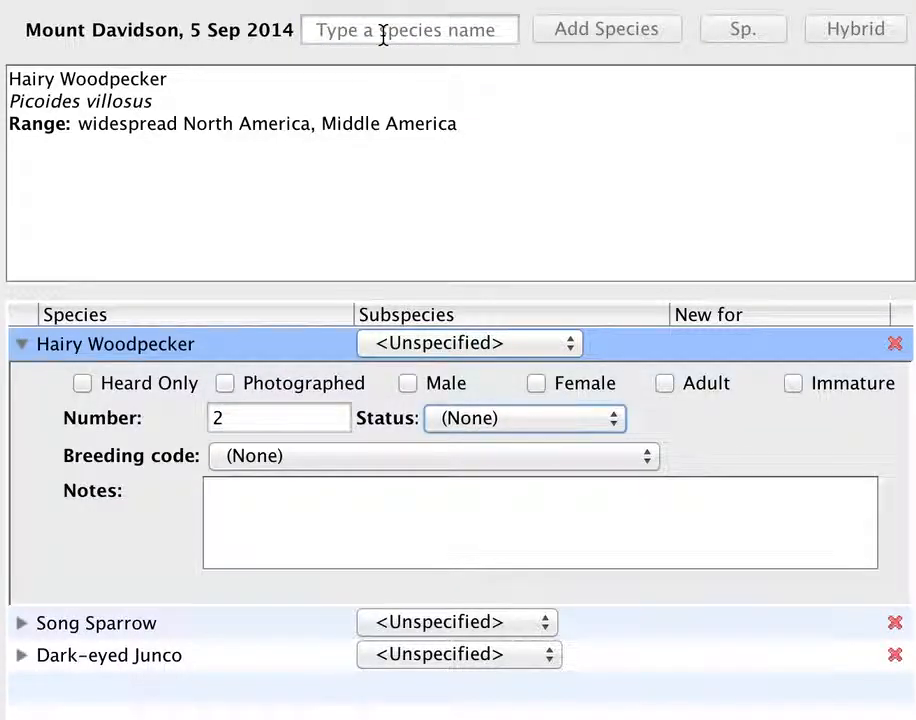
click(432, 456)
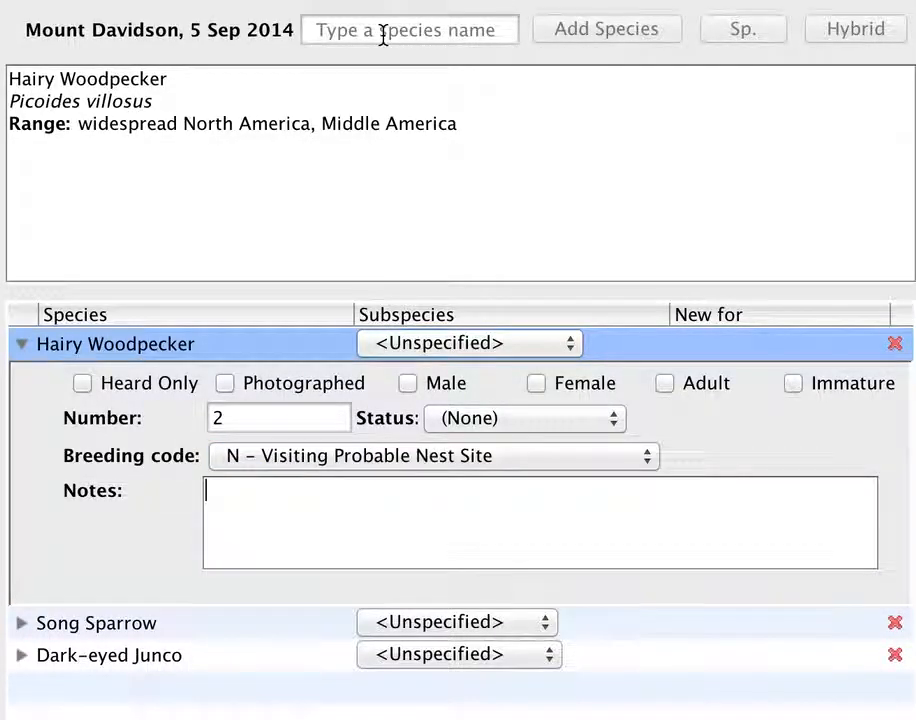
text(At a nes)
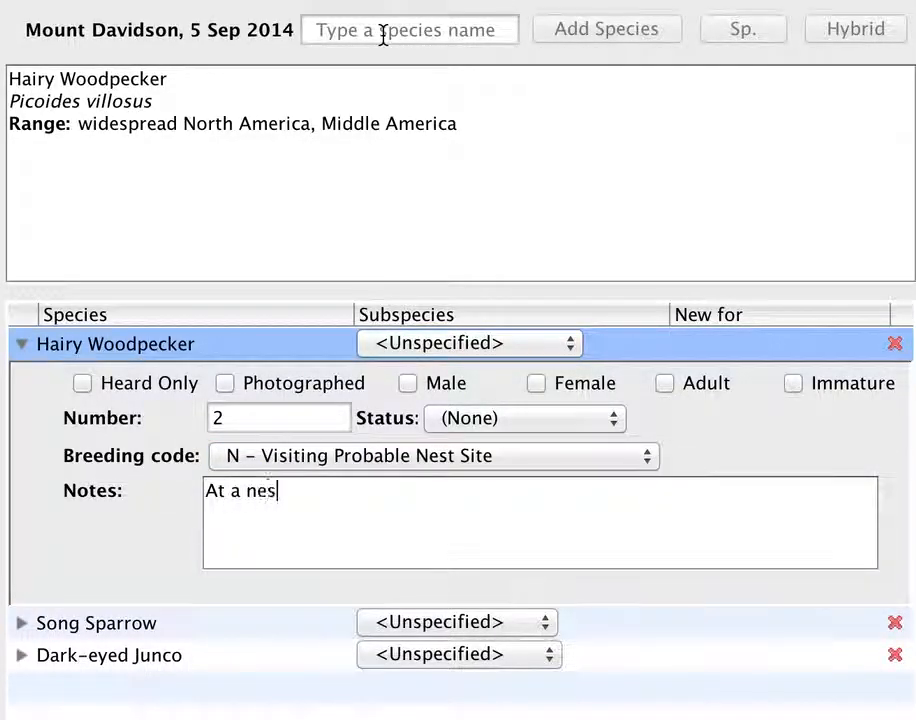